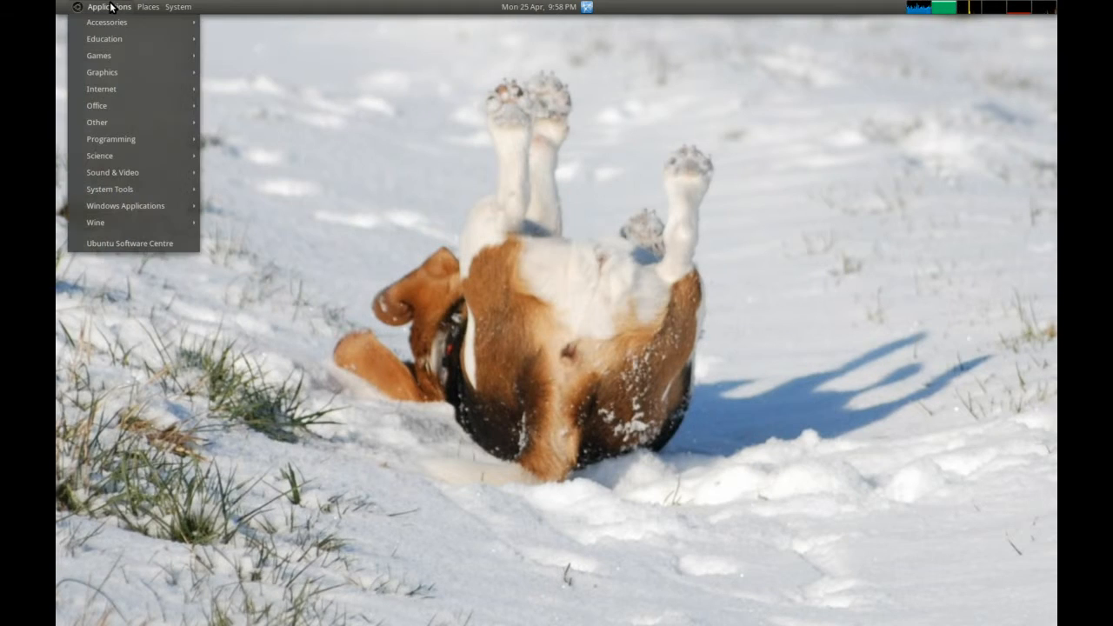
Step: Launch Synaptic Package Manager from System > Administration on the top panel
{"action": "left_click", "coordinate": [178, 7]}
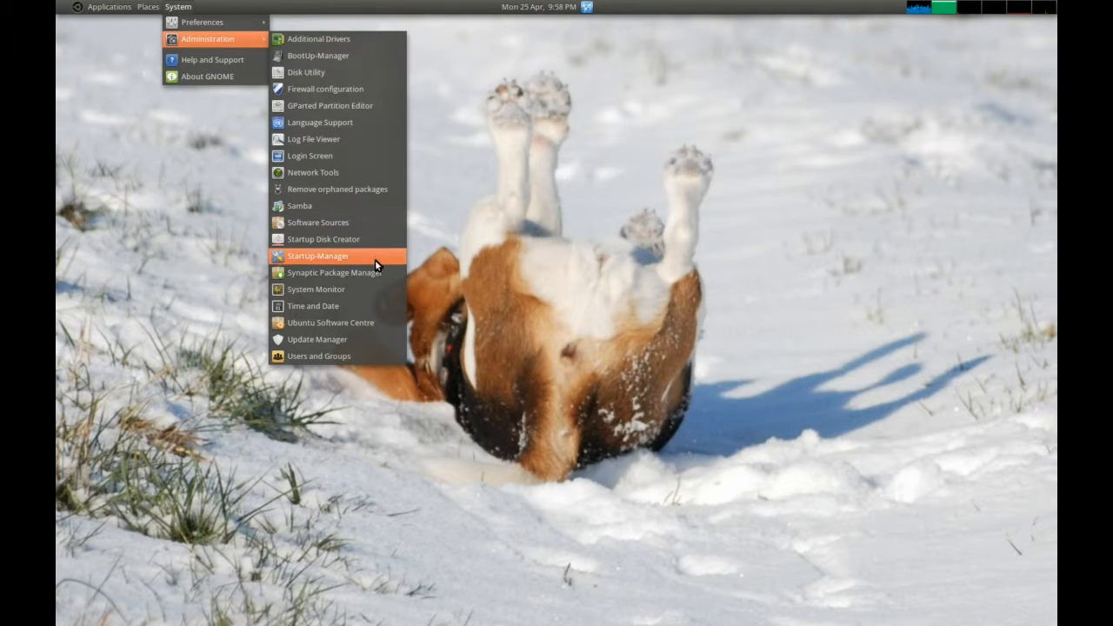
{"action": "left_click", "coordinate": [317, 255]}
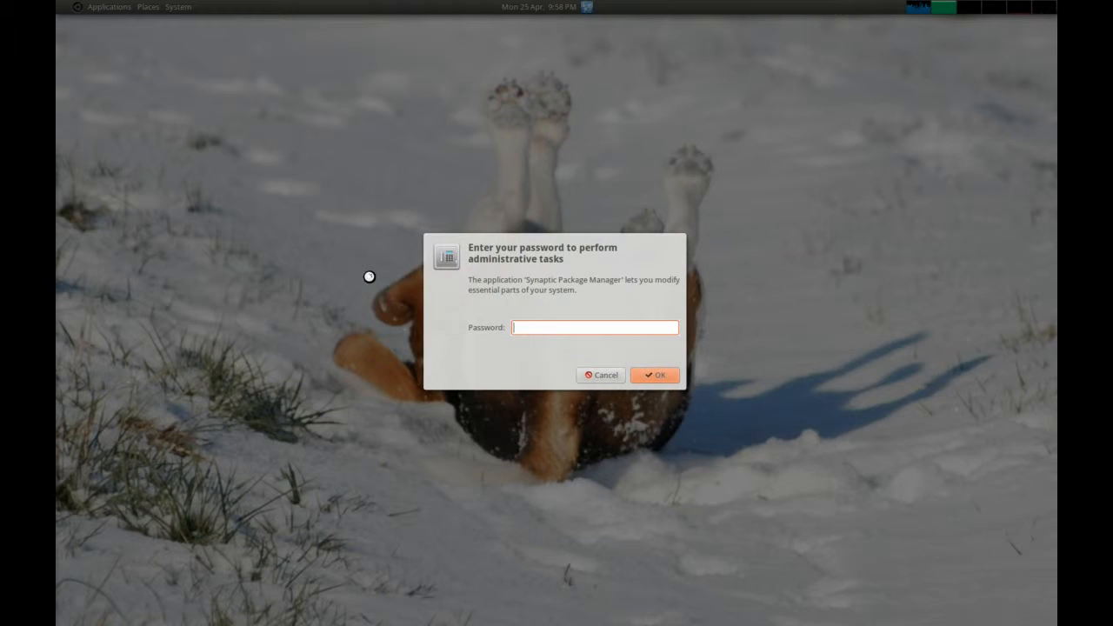
Step: Confirm the administrator password so Synaptic opens with the full package list
{"action": "left_click", "coordinate": [653, 375]}
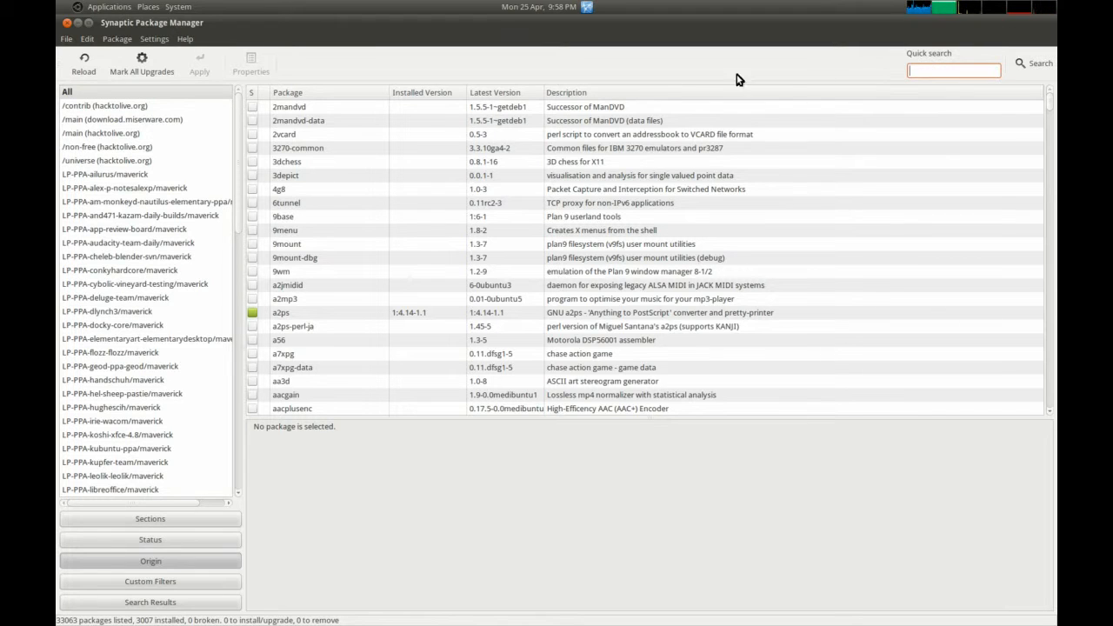
{"action": "mouse_move", "coordinate": [141, 62]}
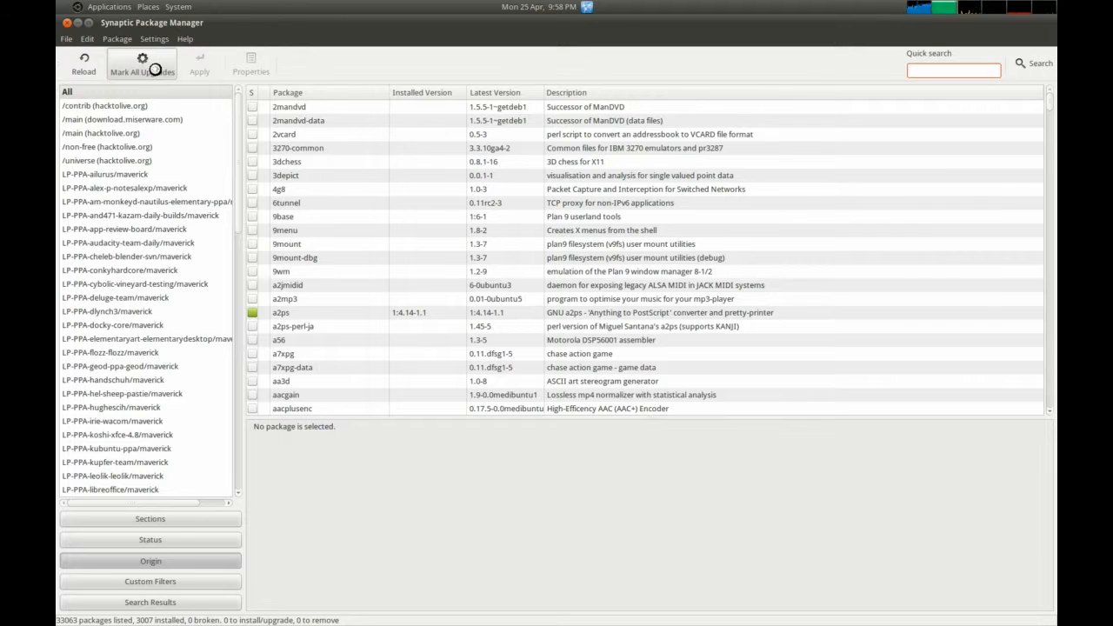
Step: Mark all upgrades and accept the additional required installs and upgrades
{"action": "left_click", "coordinate": [142, 63]}
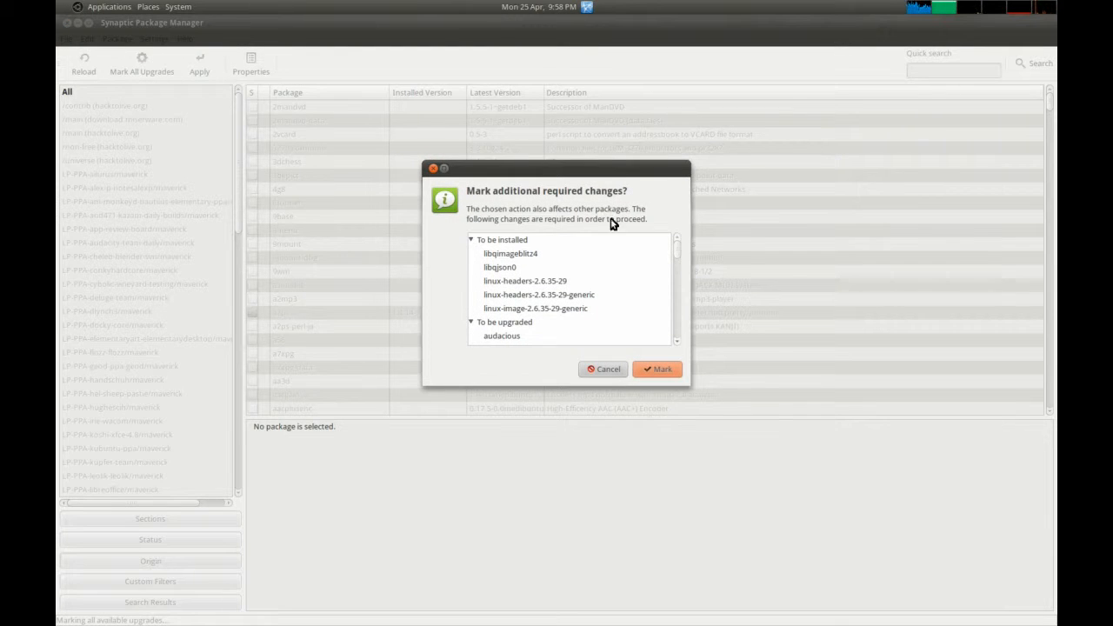
{"action": "scroll", "scroll_direction": "down", "scroll_amount": 3}
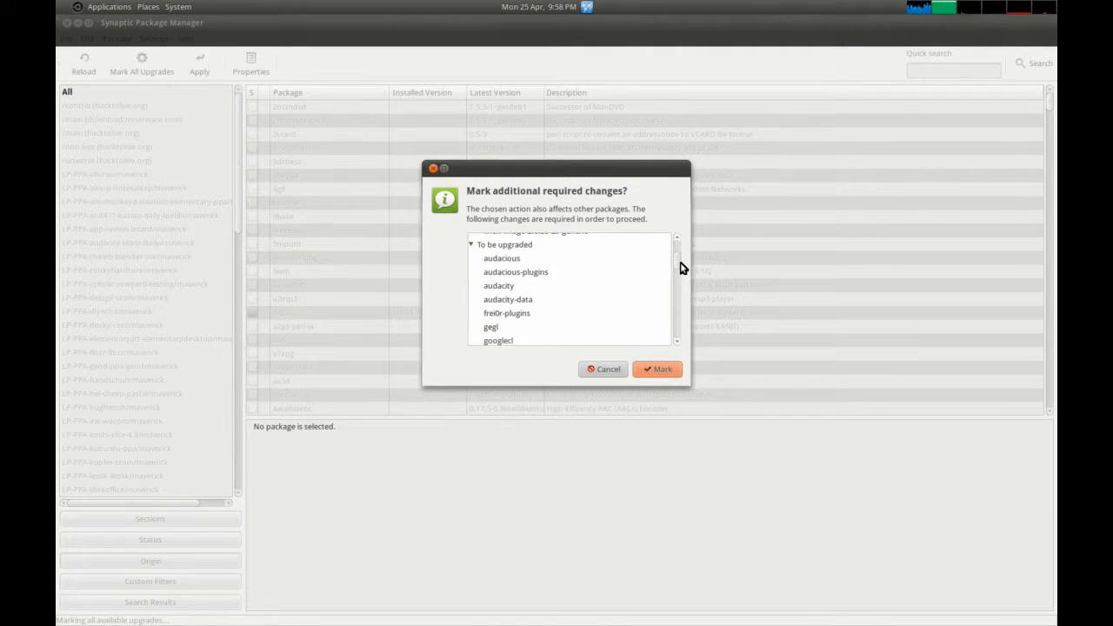
{"action": "left_click", "coordinate": [657, 369]}
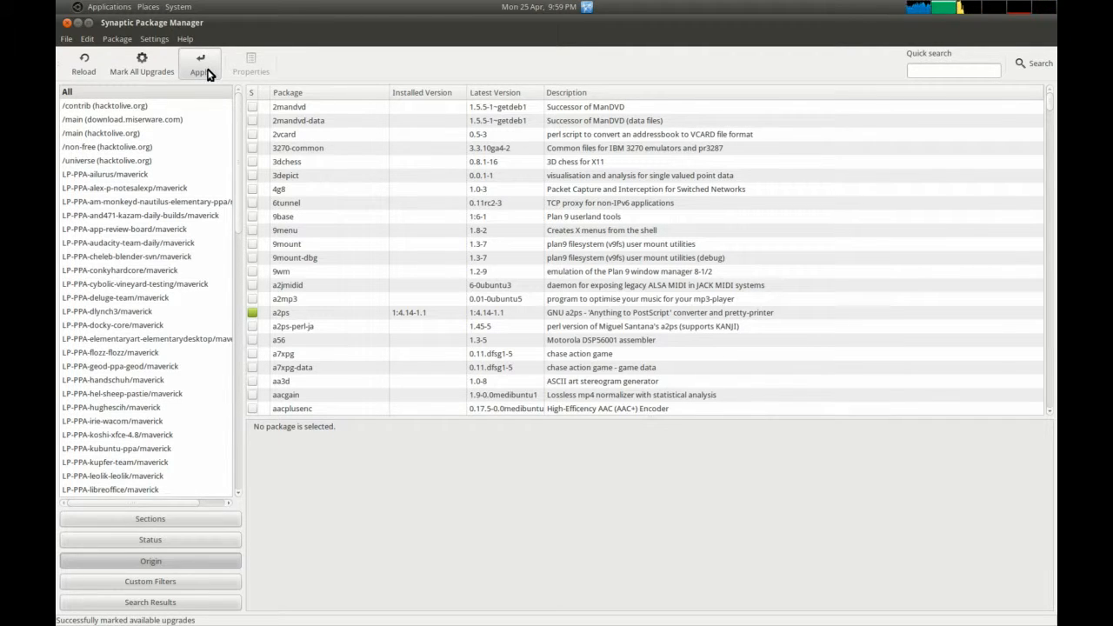
Step: Review the summary of 43 upgrades and 5 new installs, then apply the changes
{"action": "left_click", "coordinate": [199, 63]}
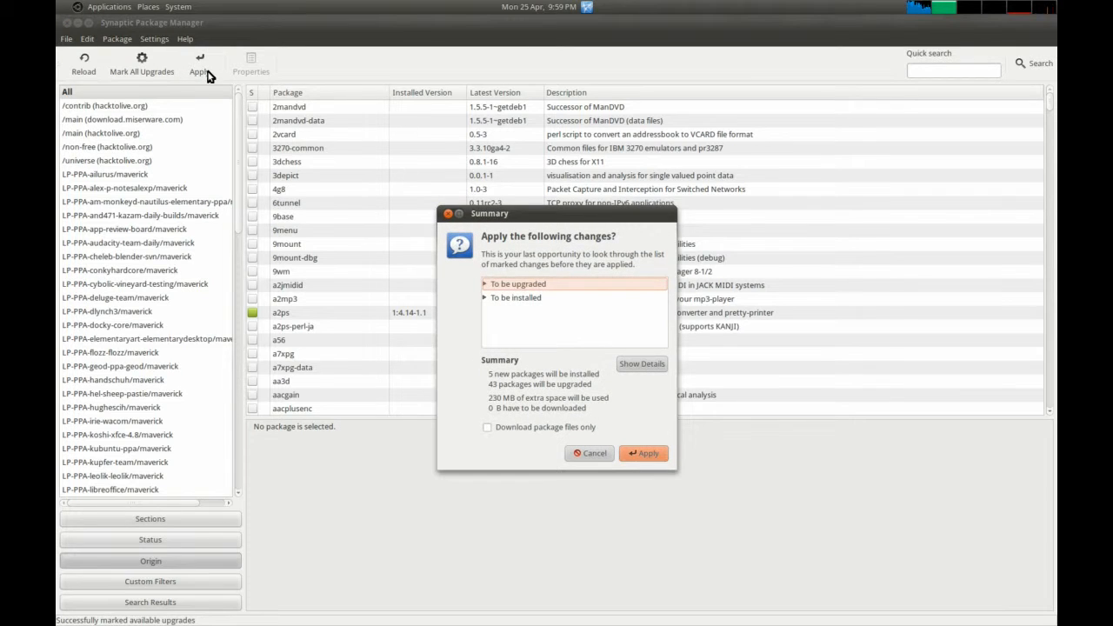
{"action": "left_click", "coordinate": [484, 283]}
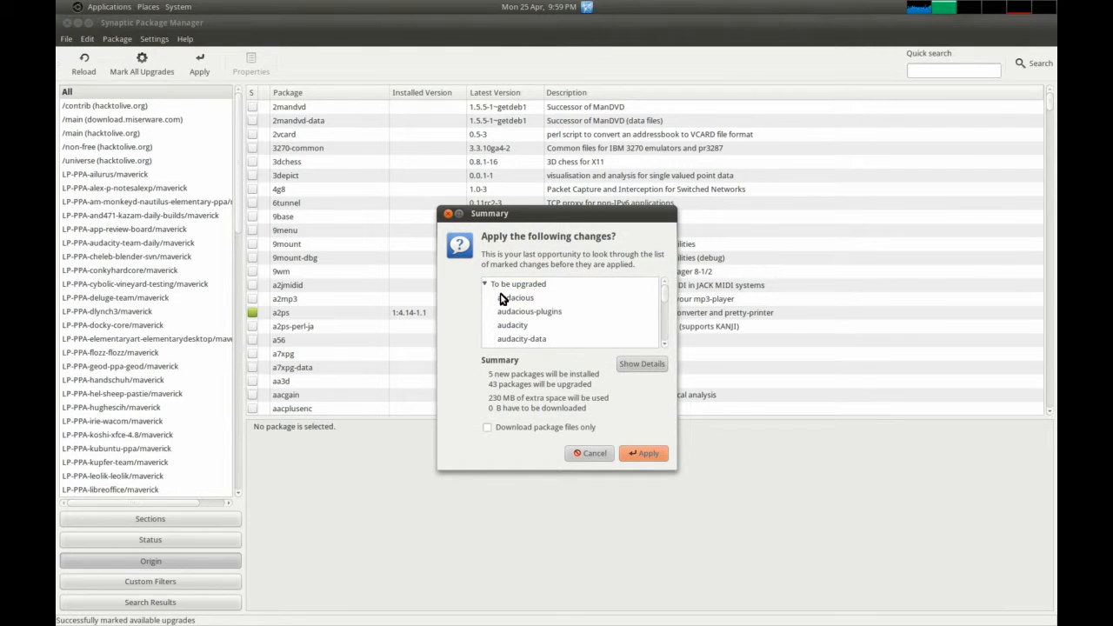
{"action": "scroll", "scroll_direction": "down", "scroll_amount": 3}
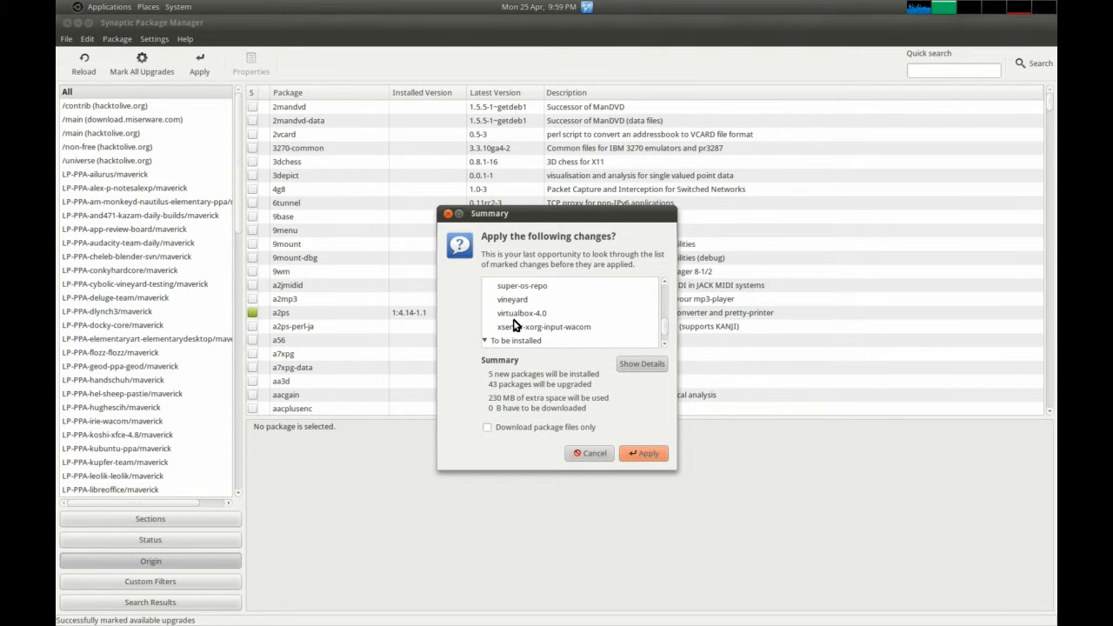
{"action": "left_click", "coordinate": [644, 452]}
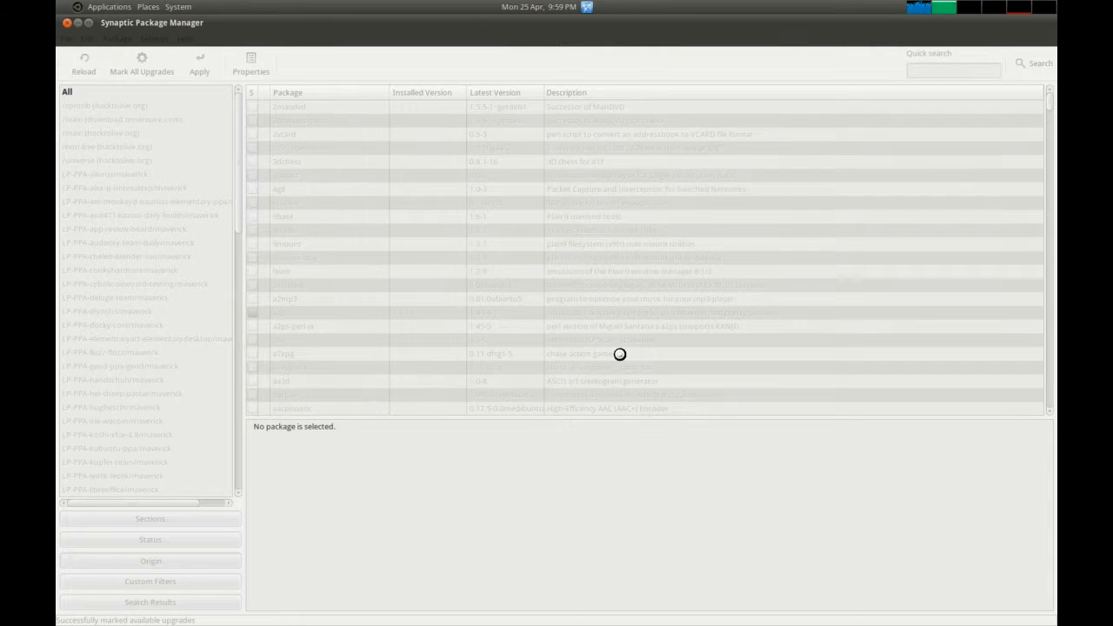
{"action": "left_click", "coordinate": [199, 63]}
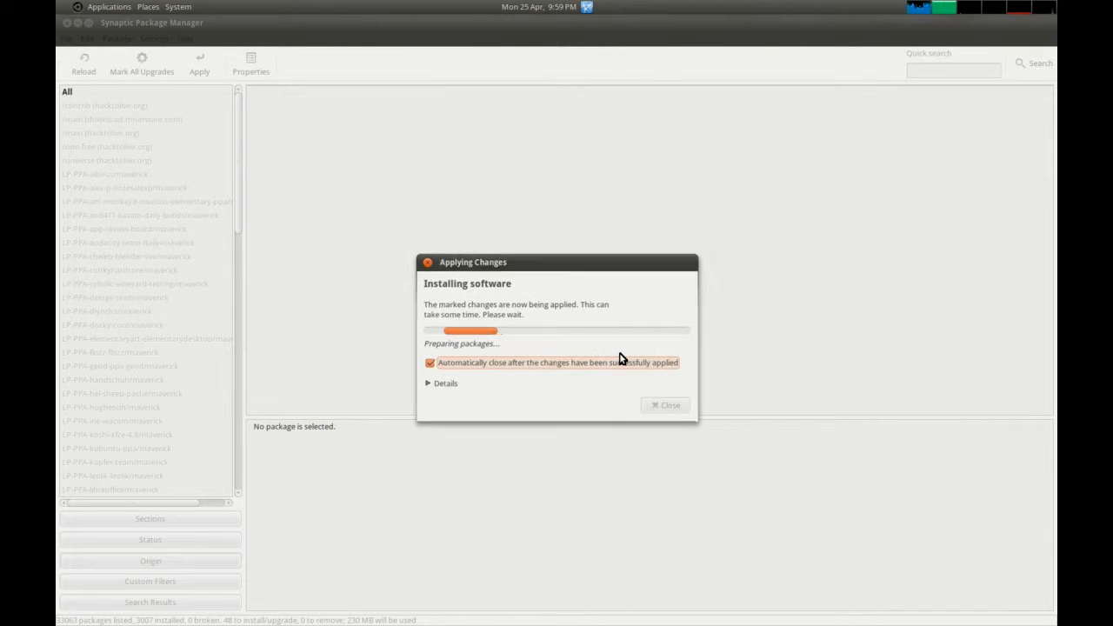